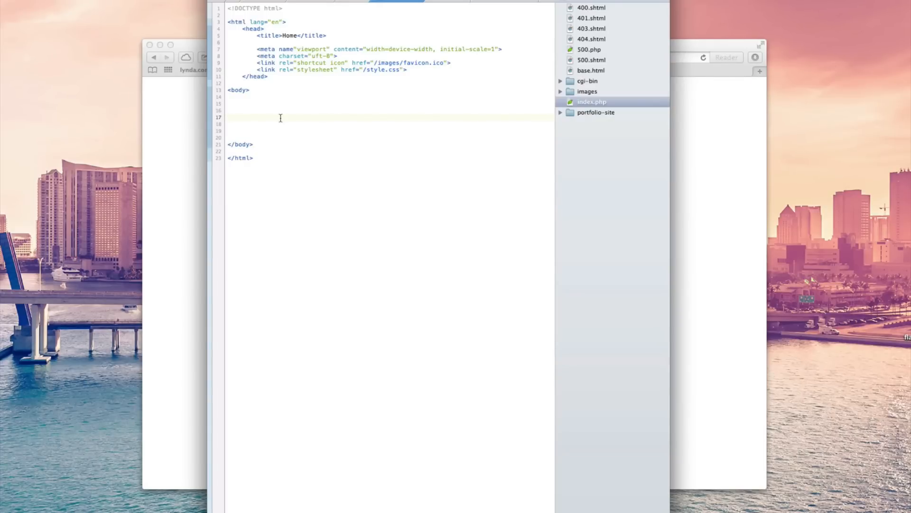
- Add an opening and closing <nav> element in the body of index.php
{"action": "left_click", "coordinate": [228, 117]}
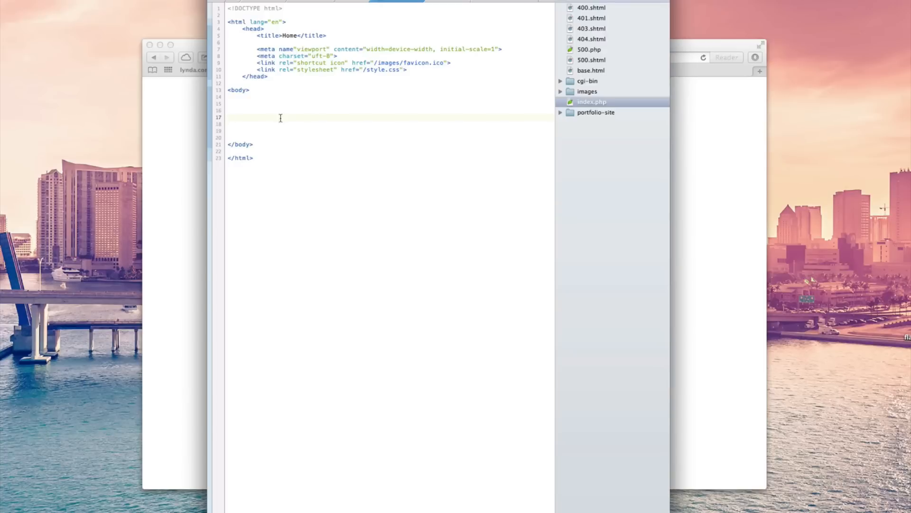
{"action": "left_click", "coordinate": [229, 116]}
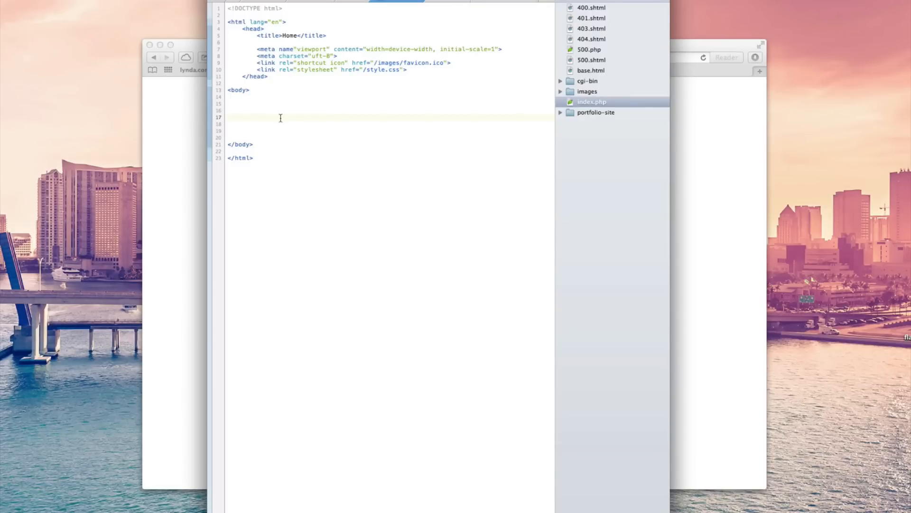
{"action": "left_click", "coordinate": [228, 117]}
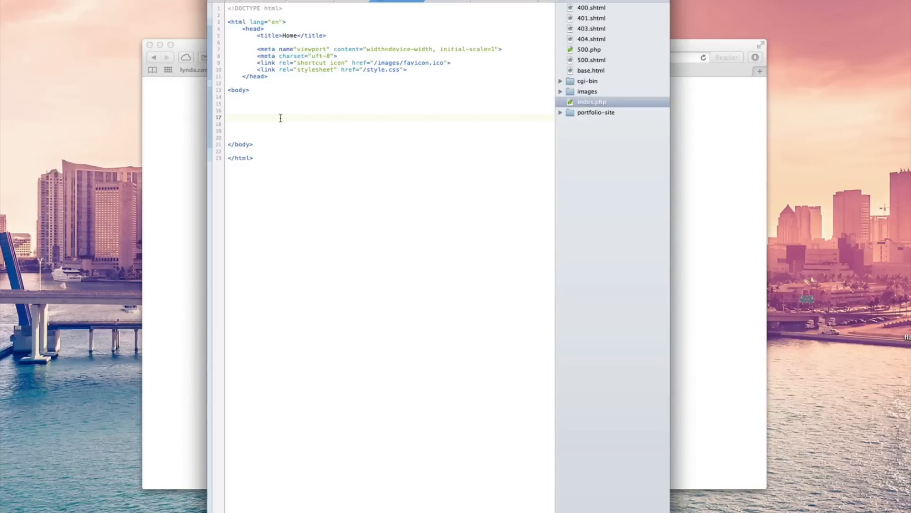
{"action": "left_click", "coordinate": [228, 117]}
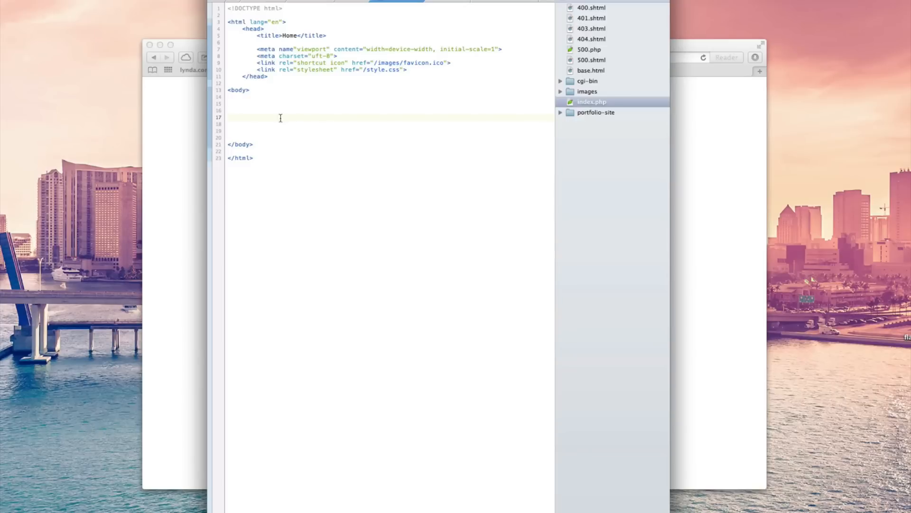
{"action": "left_click", "coordinate": [228, 117]}
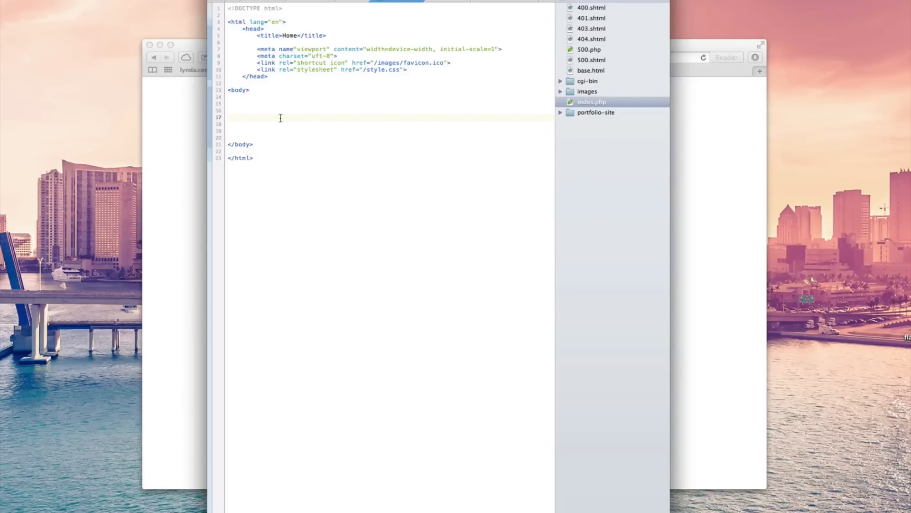
{"action": "left_click", "coordinate": [228, 116]}
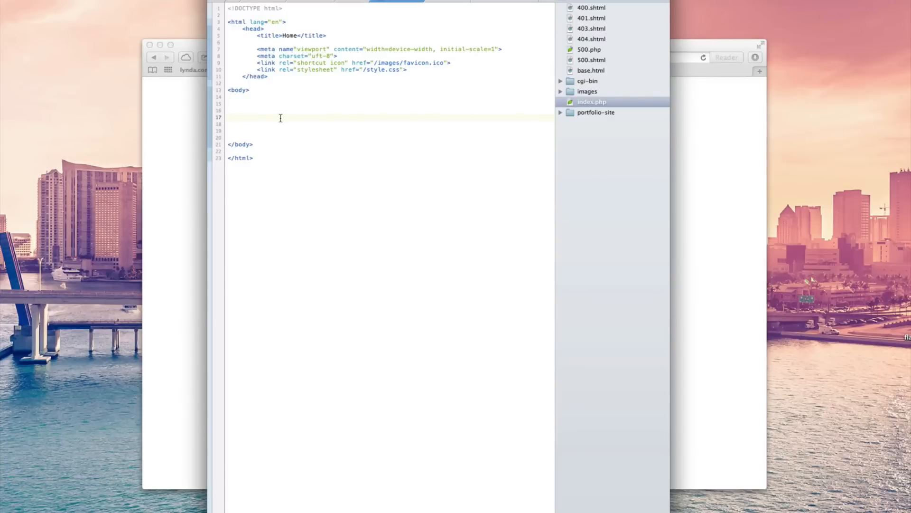
{"action": "left_click", "coordinate": [228, 117]}
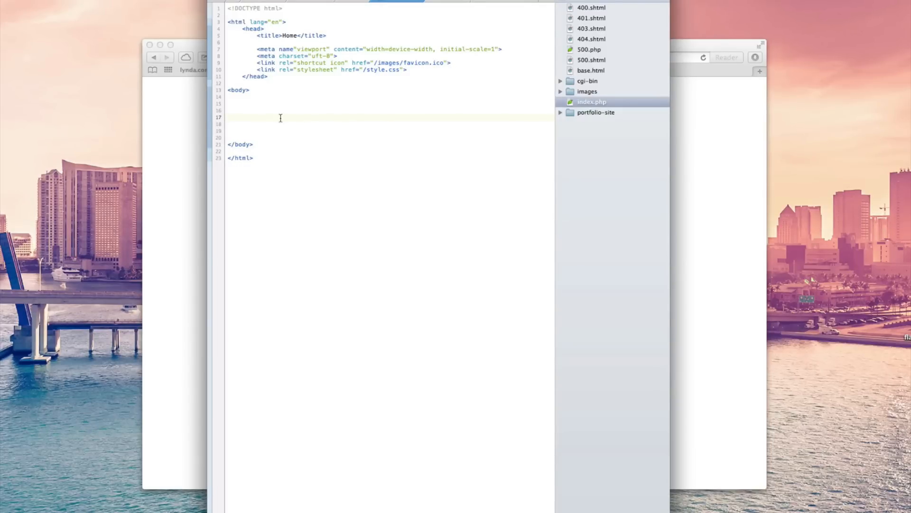
{"action": "left_click", "coordinate": [229, 116]}
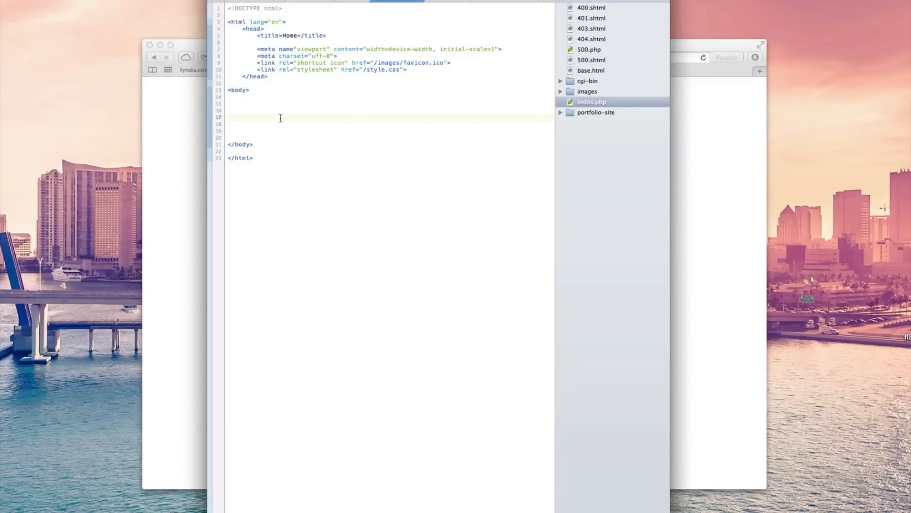
{"action": "type", "text": "<nav"}
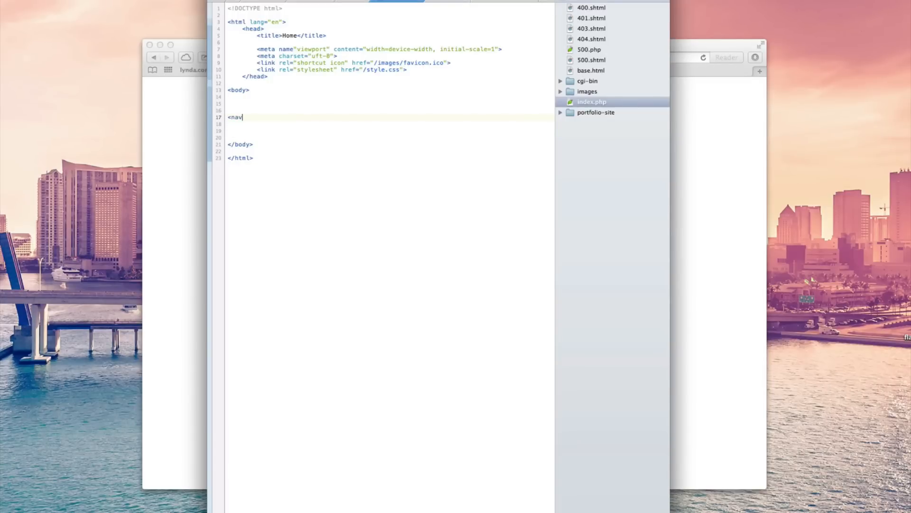
{"action": "key", "text": "Return"}
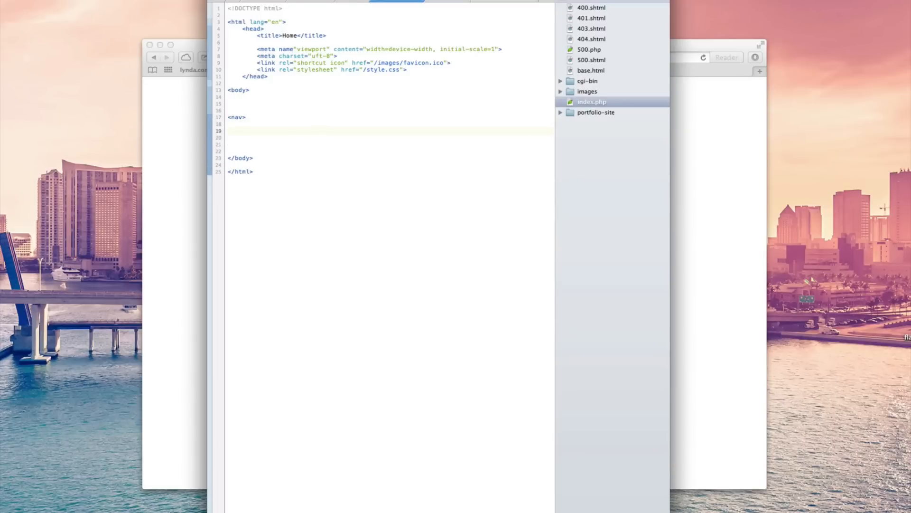
{"action": "type", "text": "</nav>"}
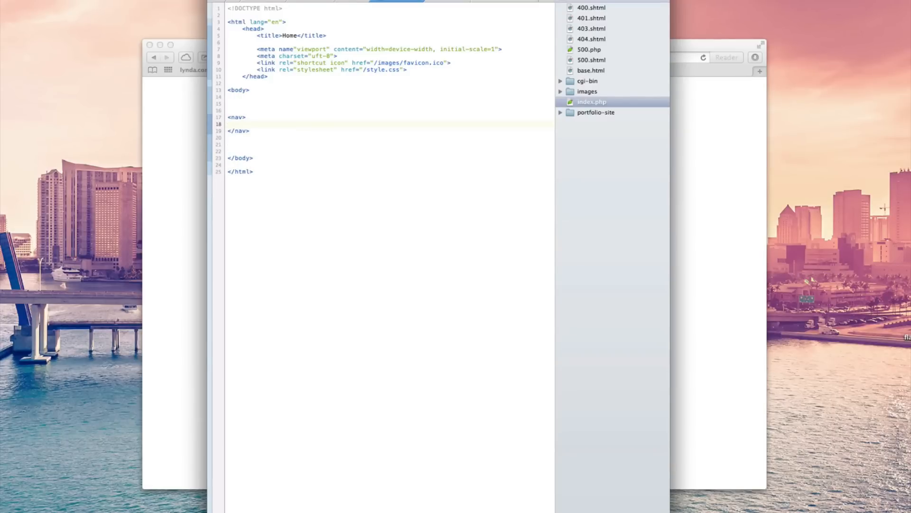
- Fill the nav with four '#' links: Home, About, Contact and Products
{"action": "type", "text": "<a href=\""}
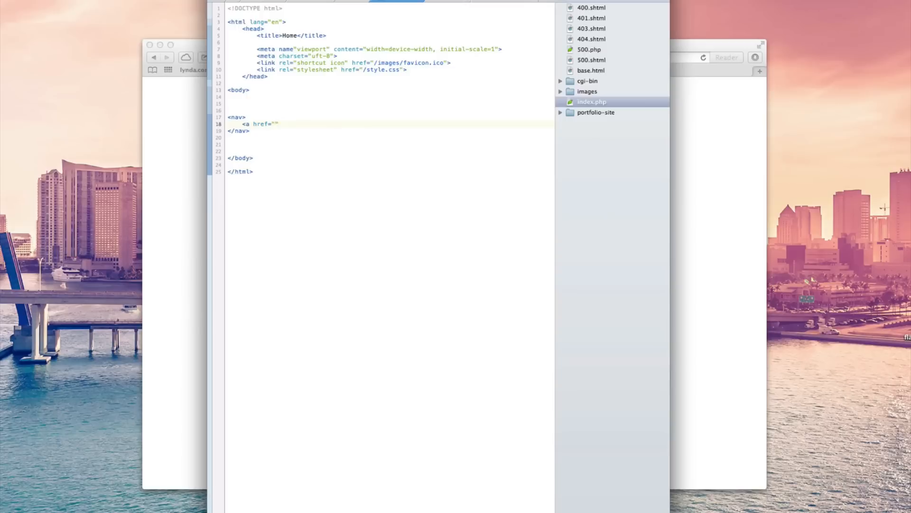
{"action": "type", "text": "#"}
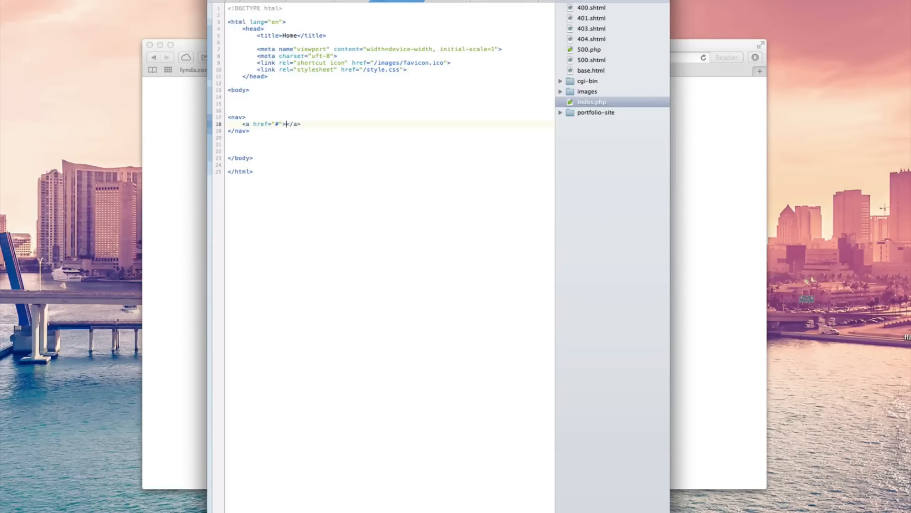
{"action": "type", "text": "Home"}
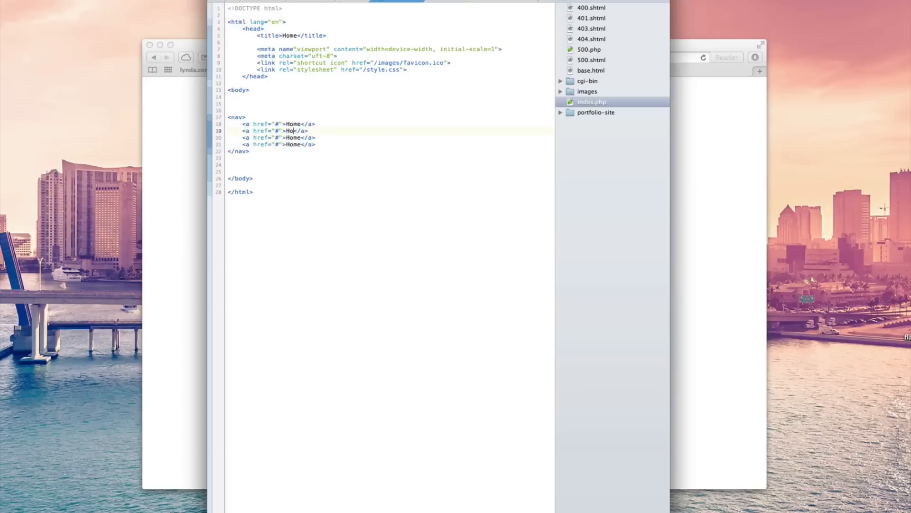
{"action": "type", "text": "About"}
{"action": "left_click", "coordinate": [272, 137]}
{"action": "type", "text": "Contact"}
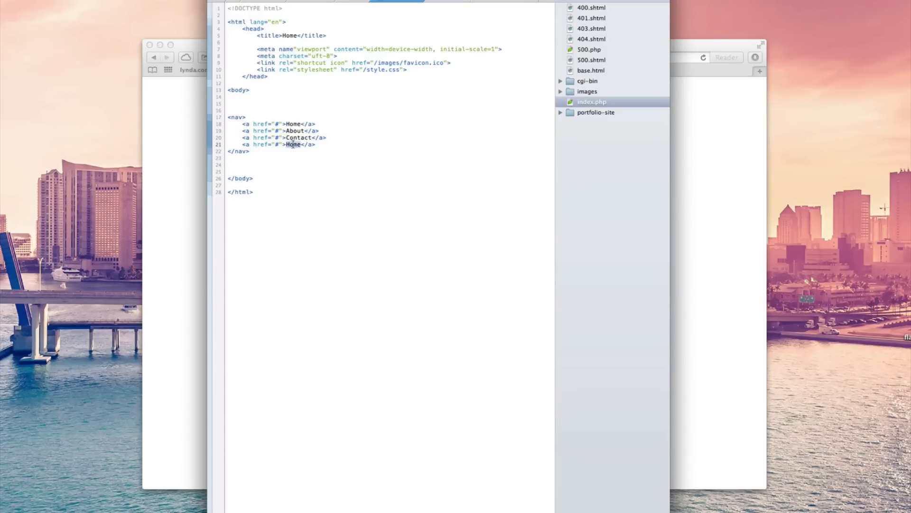
{"action": "type", "text": "Products"}
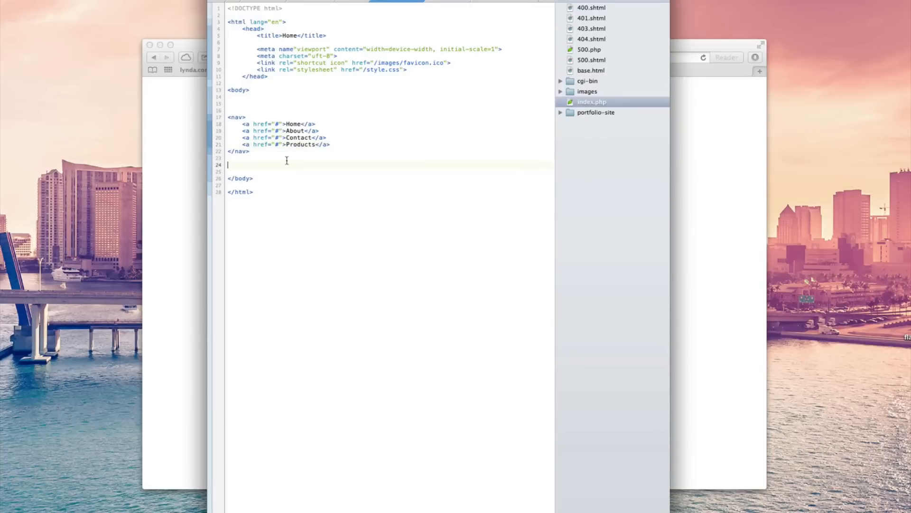
{"action": "key", "text": "Return"}
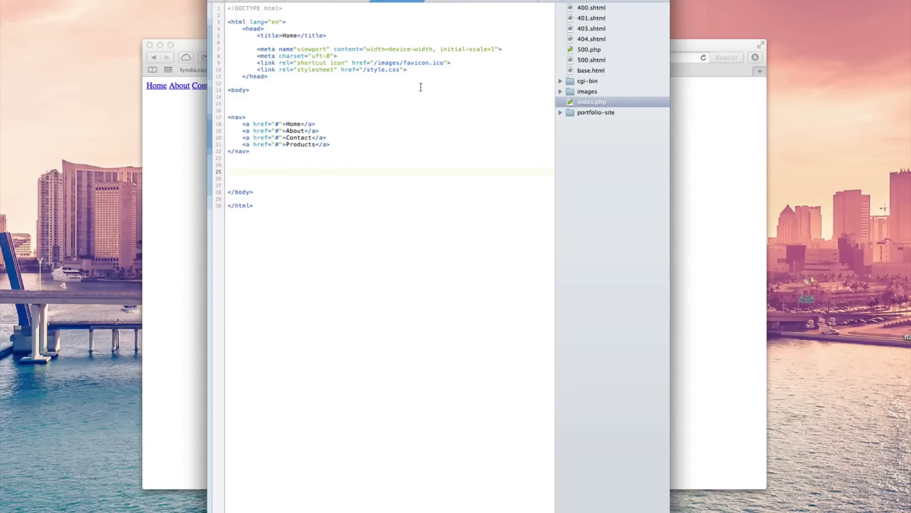
{"action": "left_click", "coordinate": [228, 171]}
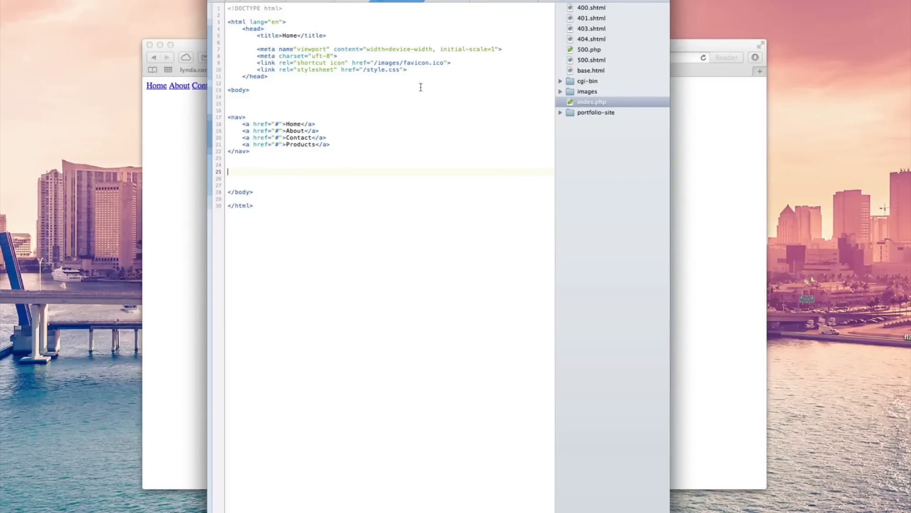
{"action": "type", "text": "dkihgfas j"}
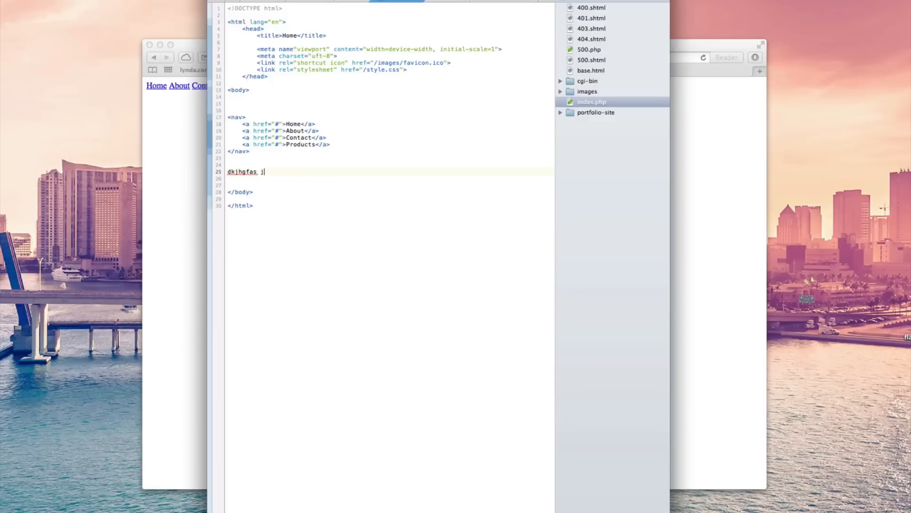
{"action": "key", "text": "Backspace"}
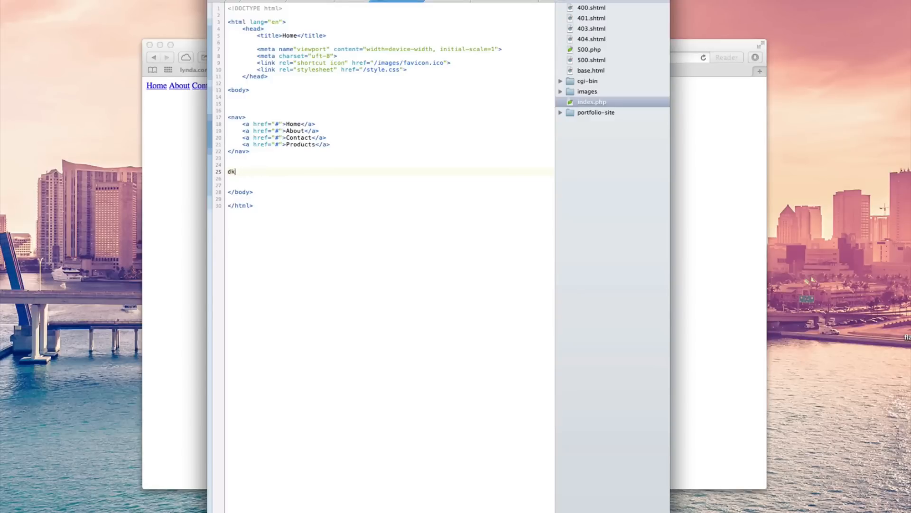
{"action": "key", "text": "backspace"}
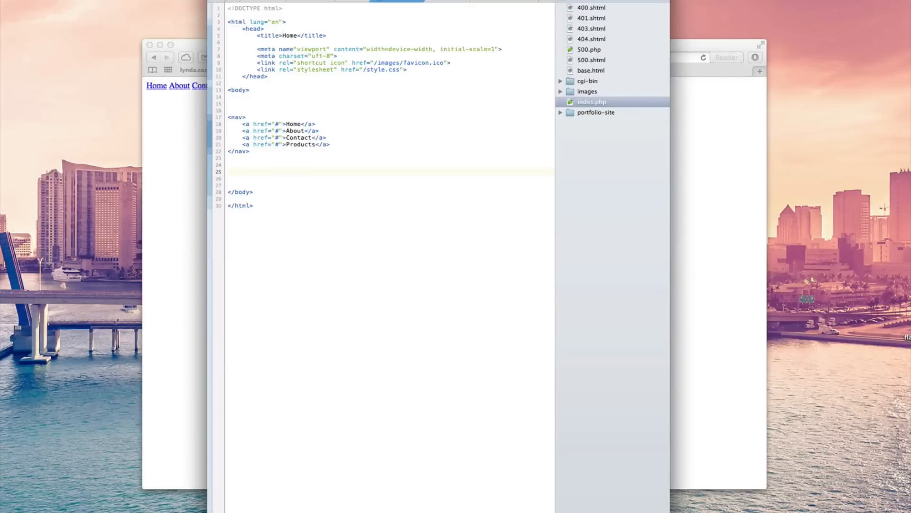
- Type <?php and ?> tags below </nav> to form an empty PHP block
{"action": "type", "text": "<?php"}
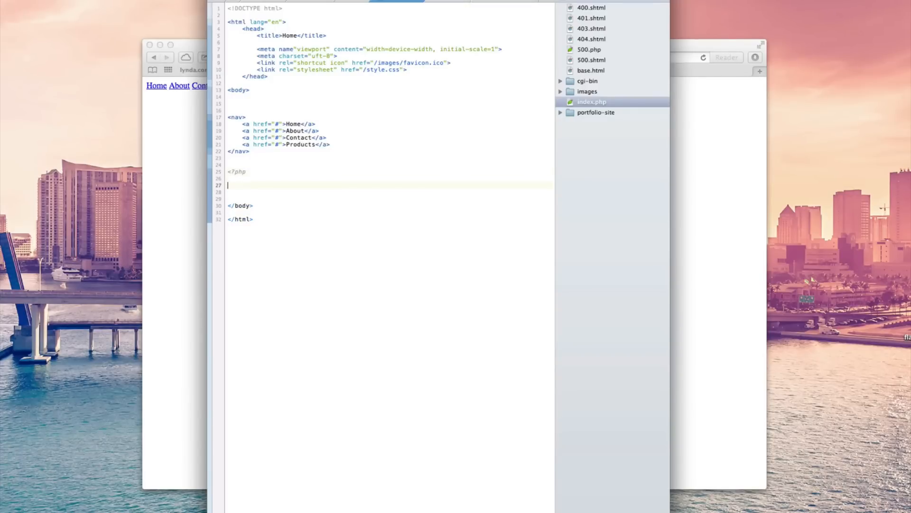
{"action": "type", "text": "?>"}
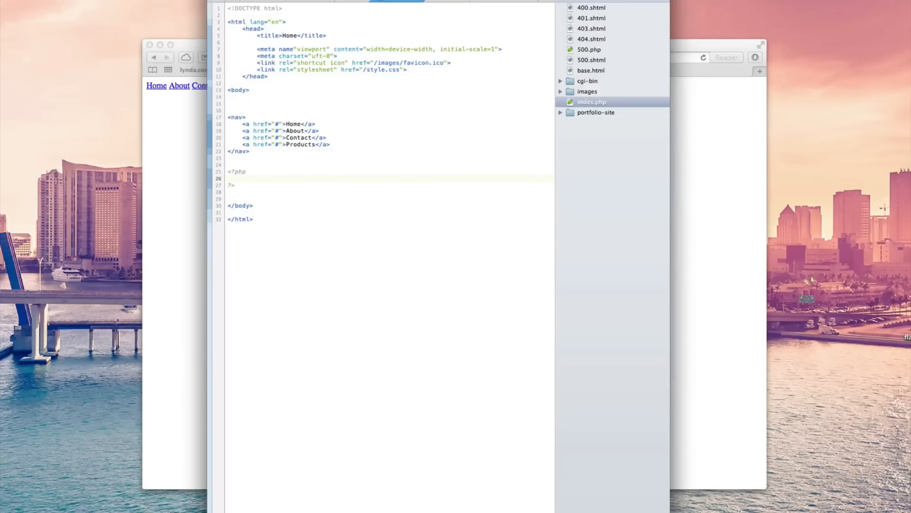
- Write echo "Hello World"; inside the PHP block on line 26
{"action": "type", "text": "echo"}
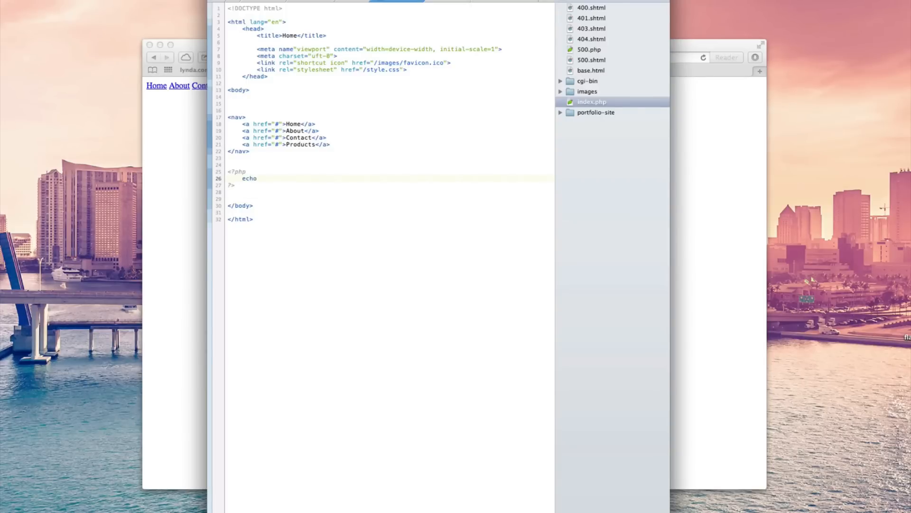
{"action": "type", "text": "\""}
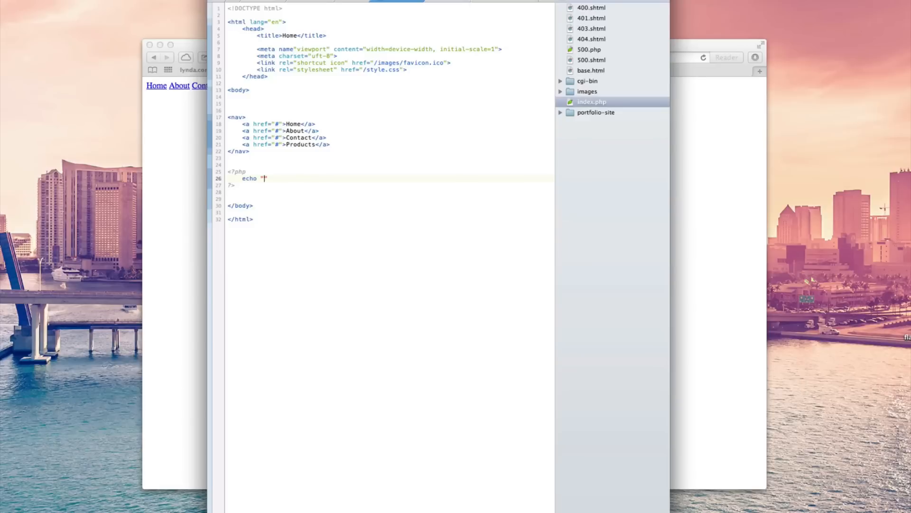
{"action": "type", "text": "Hello W"}
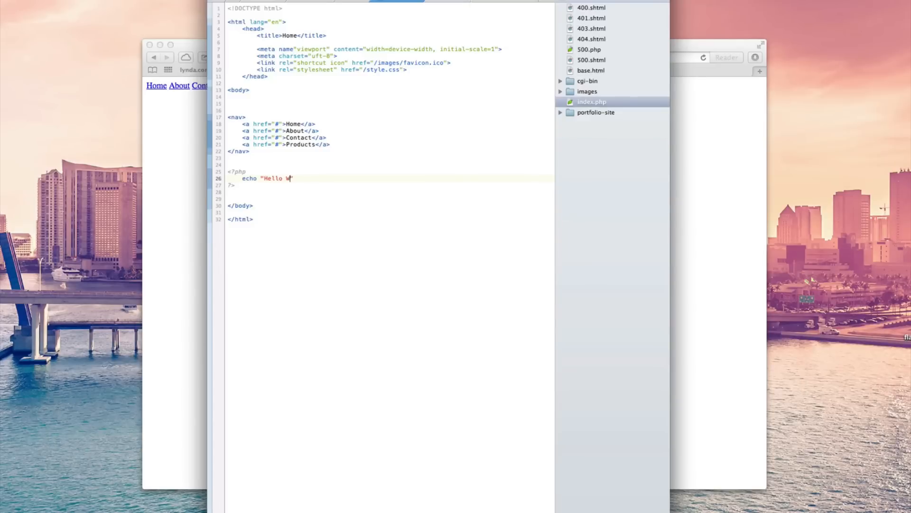
{"action": "type", "text": "orld\";"}
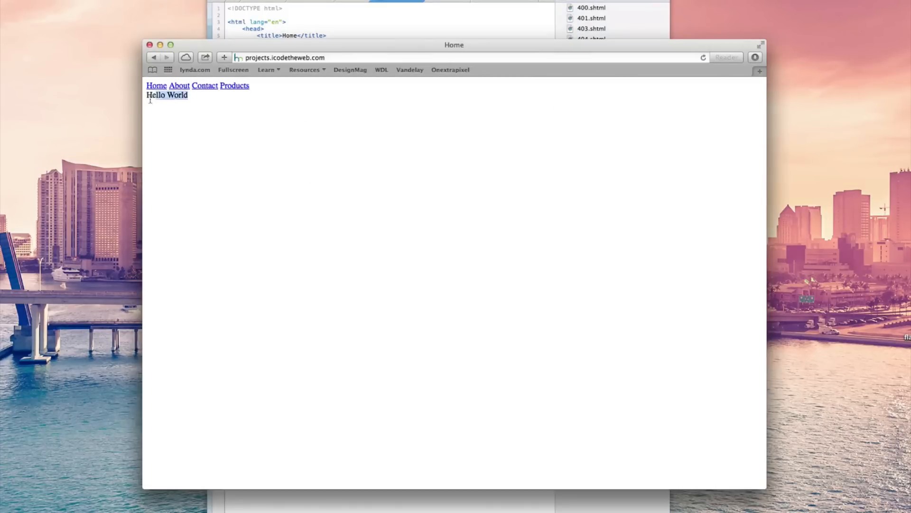
- Open Safari's Web Inspector on the page and expand the body element
{"action": "right_click", "coordinate": [168, 96]}
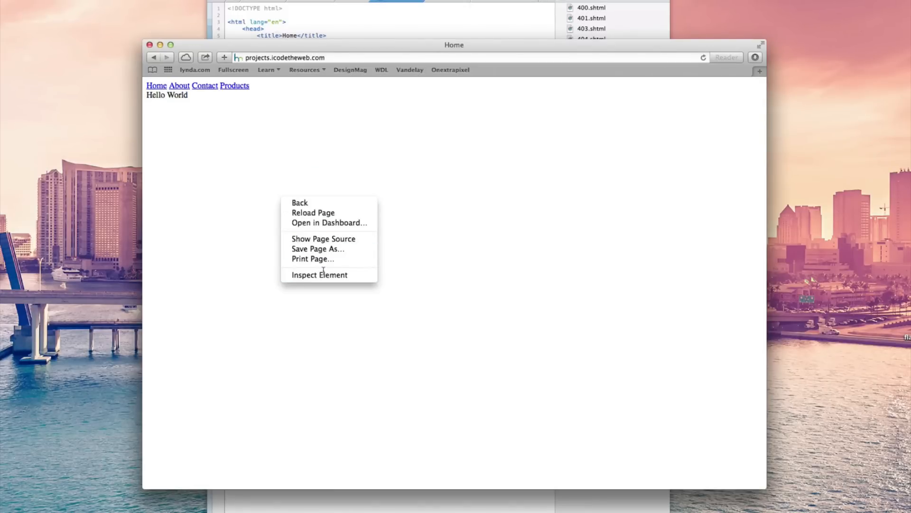
{"action": "mouse_move", "coordinate": [319, 274]}
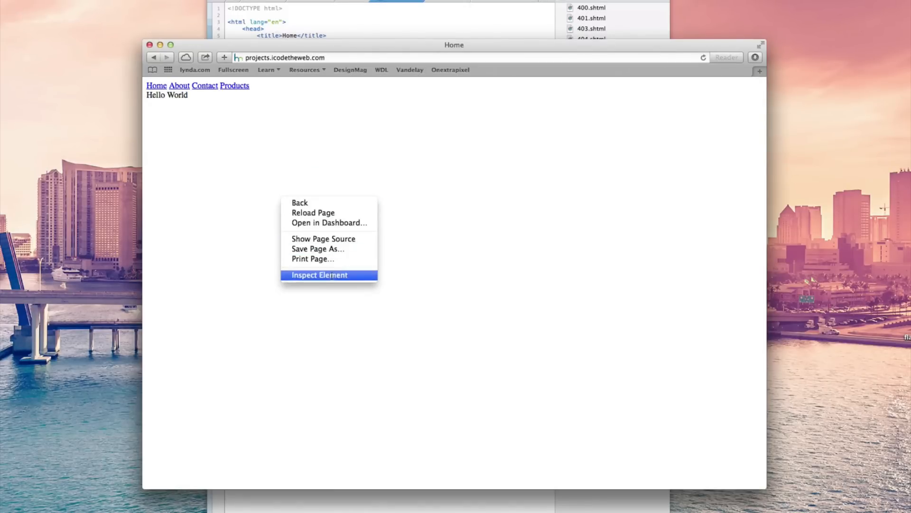
{"action": "left_click", "coordinate": [319, 275]}
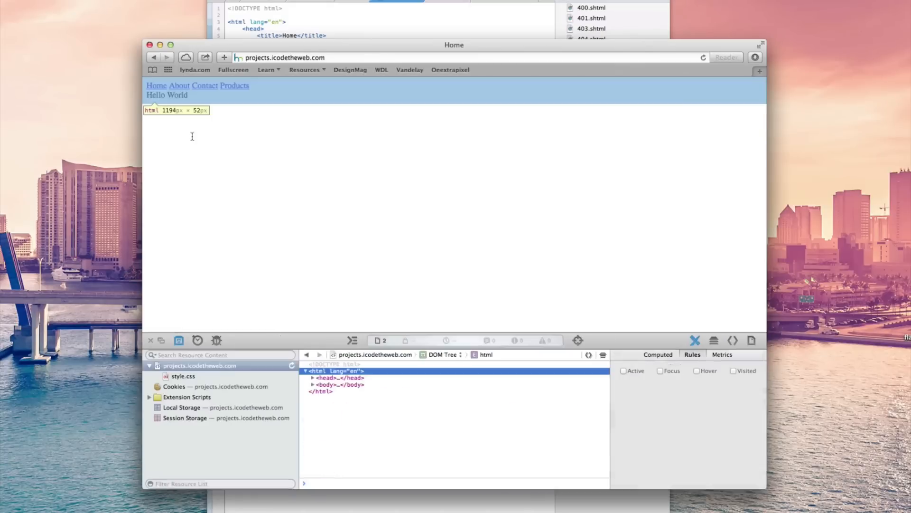
{"action": "left_click", "coordinate": [327, 384]}
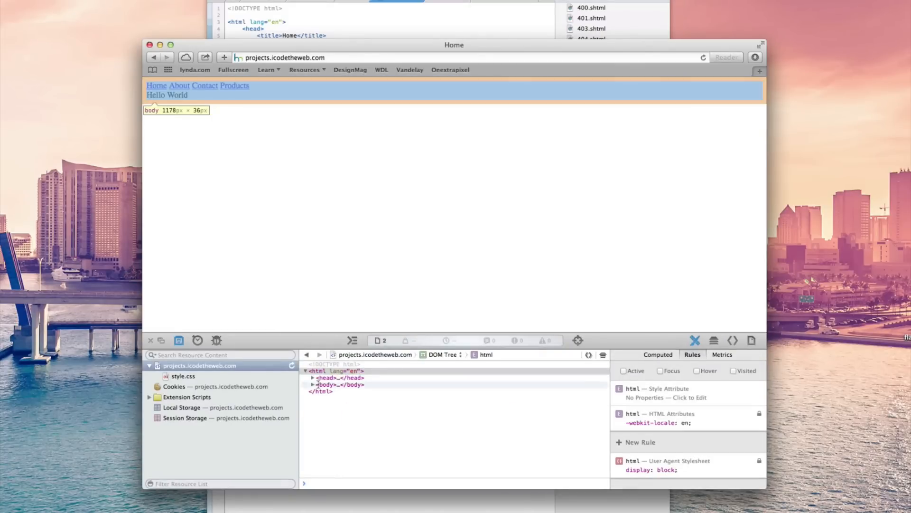
{"action": "left_click", "coordinate": [313, 384]}
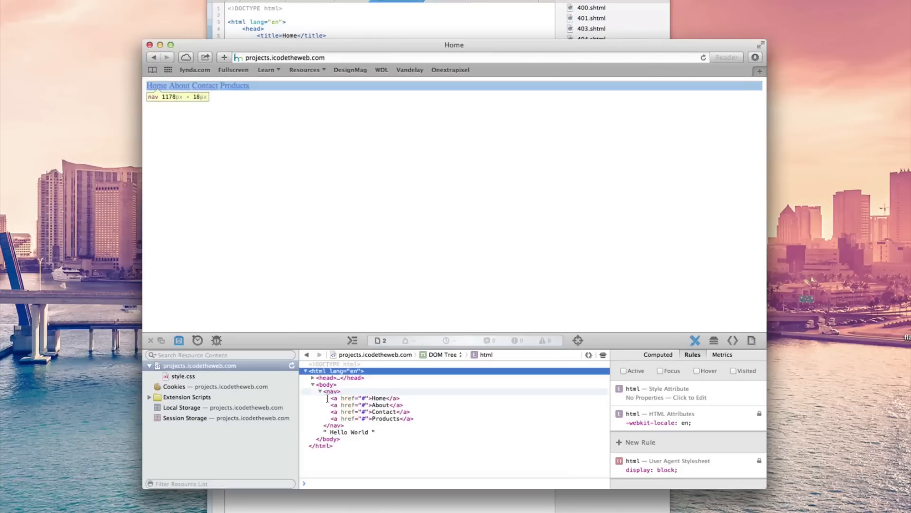
- Collapse the nav element and select the Hello World text node
{"action": "left_click", "coordinate": [331, 425]}
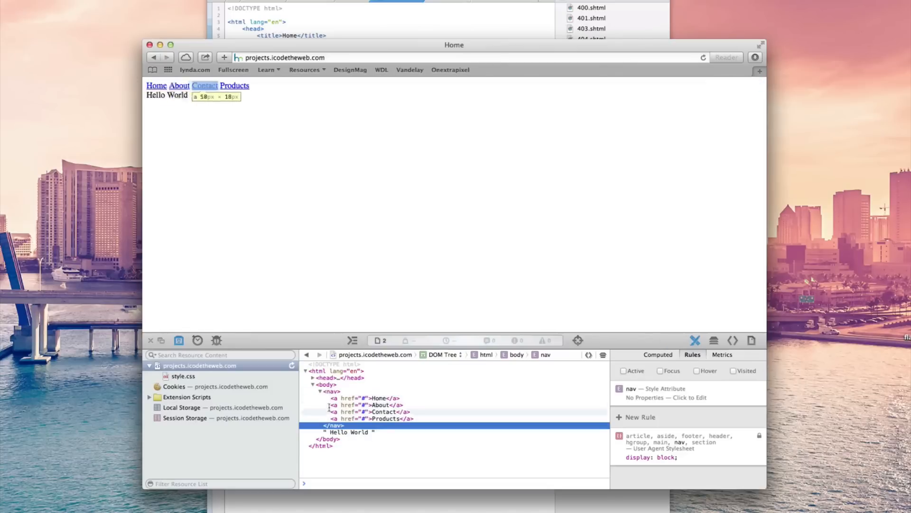
{"action": "left_click", "coordinate": [321, 391]}
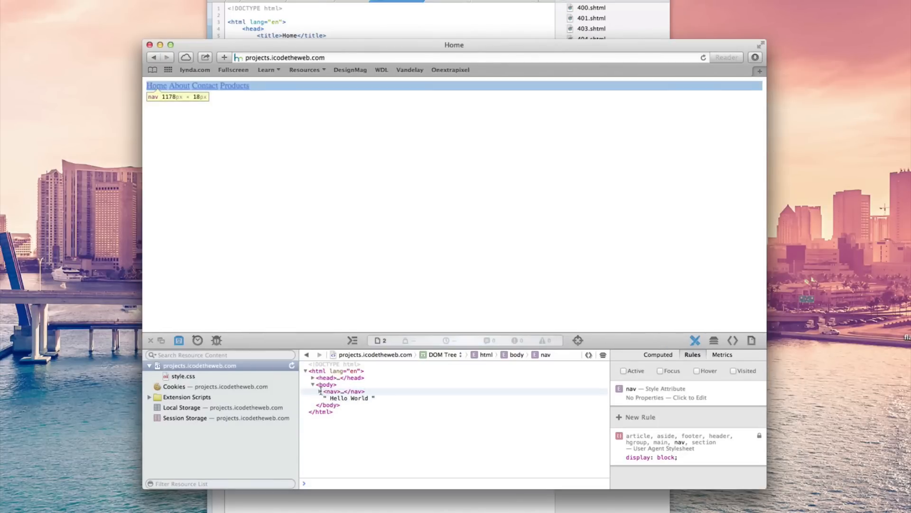
{"action": "left_click", "coordinate": [350, 398]}
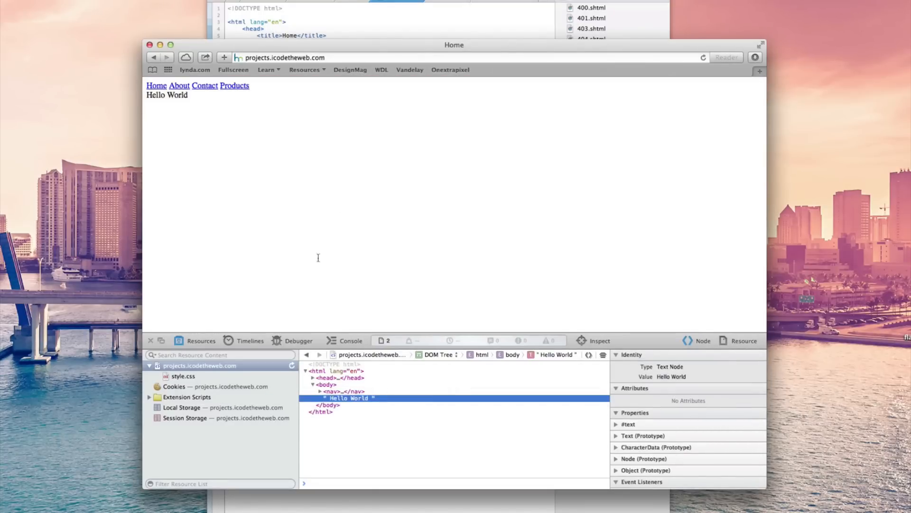
{"action": "left_click", "coordinate": [150, 341]}
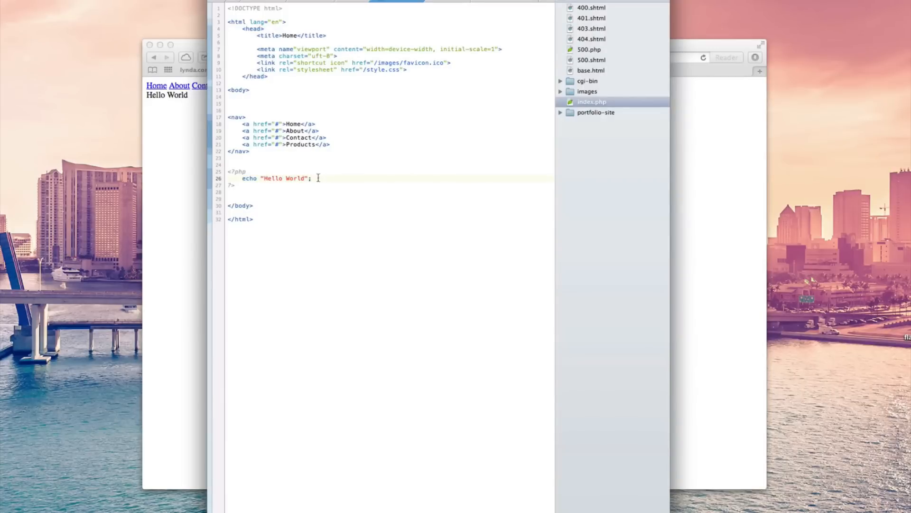
{"action": "triple_click", "coordinate": [273, 178]}
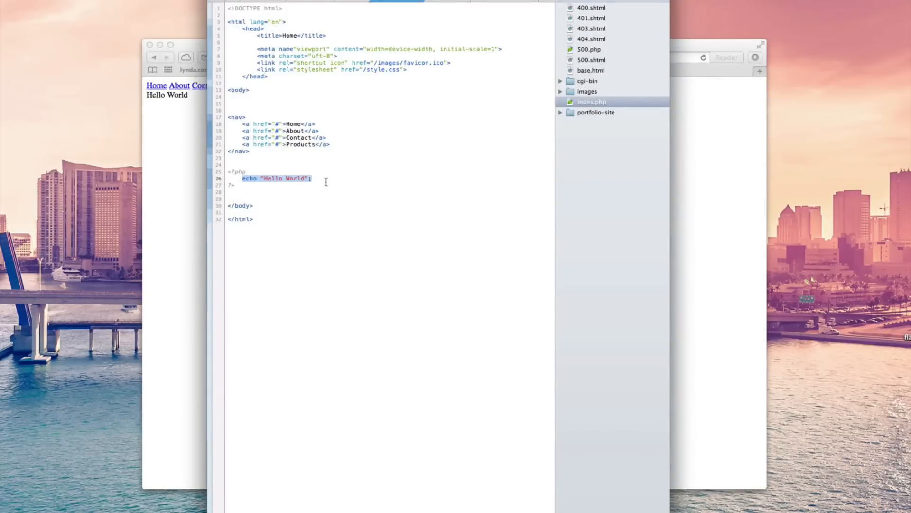
{"action": "mouse_move", "coordinate": [308, 175]}
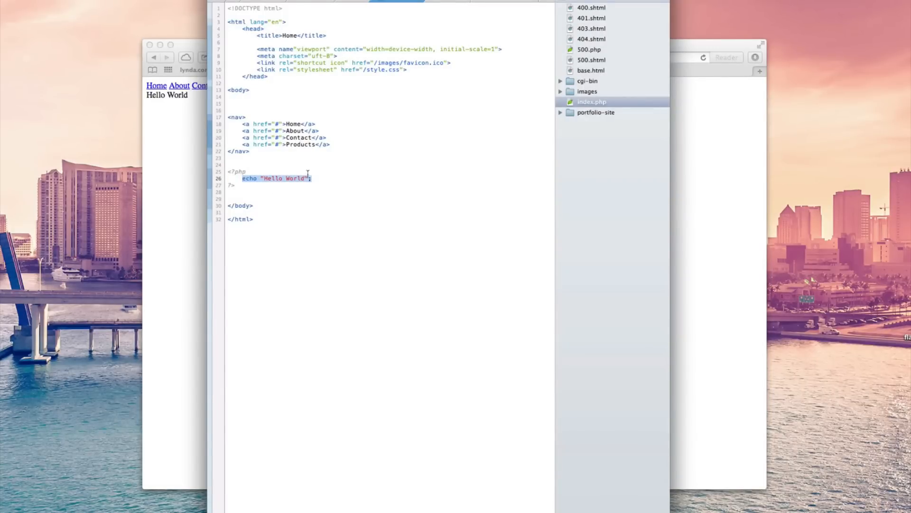
{"action": "mouse_move", "coordinate": [324, 180]}
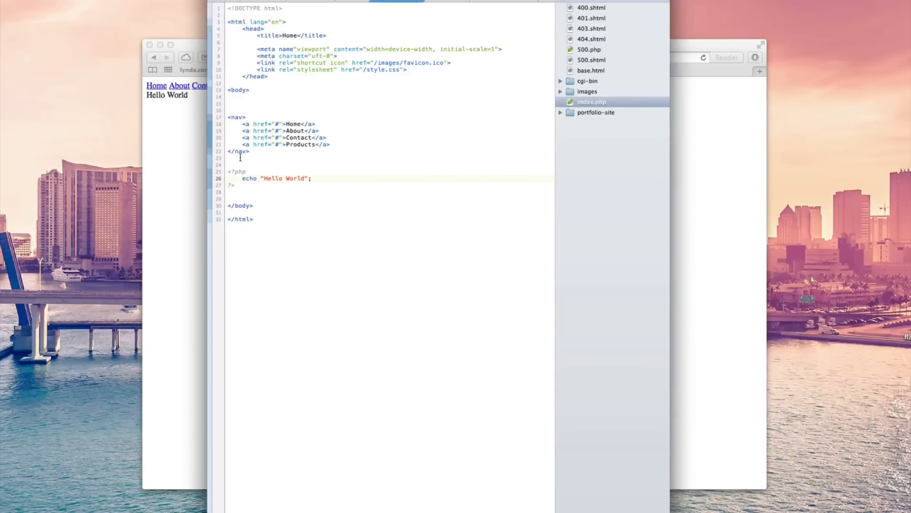
{"action": "left_click", "coordinate": [333, 179]}
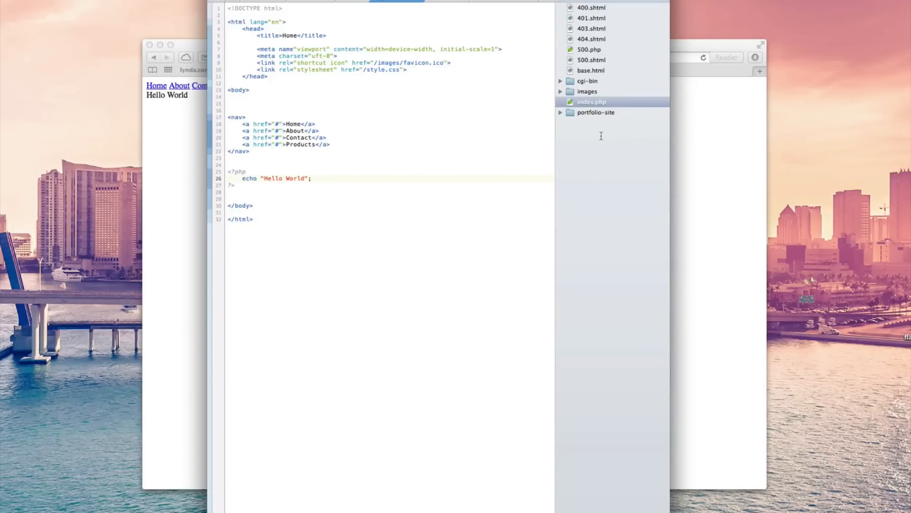
{"action": "mouse_move", "coordinate": [509, 170]}
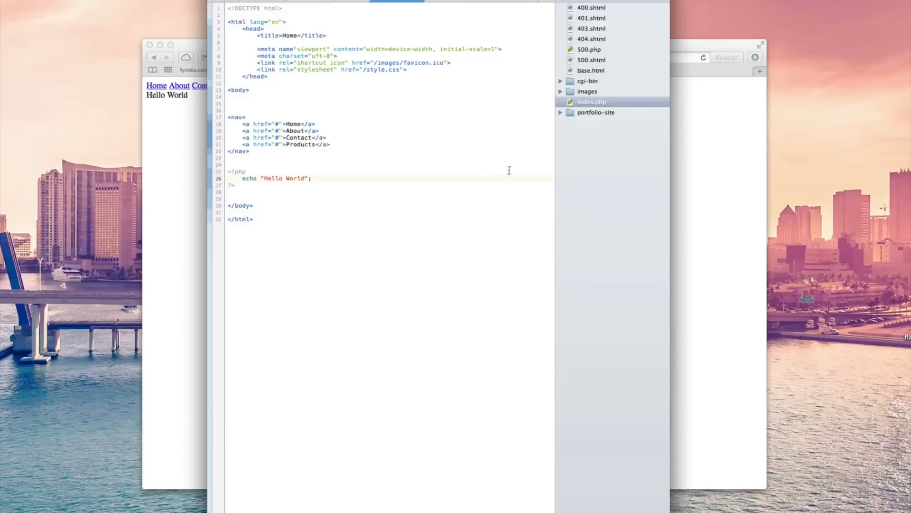
- Delete the <?php opening tag on line 25, leaving a blank line
{"action": "left_click", "coordinate": [313, 179]}
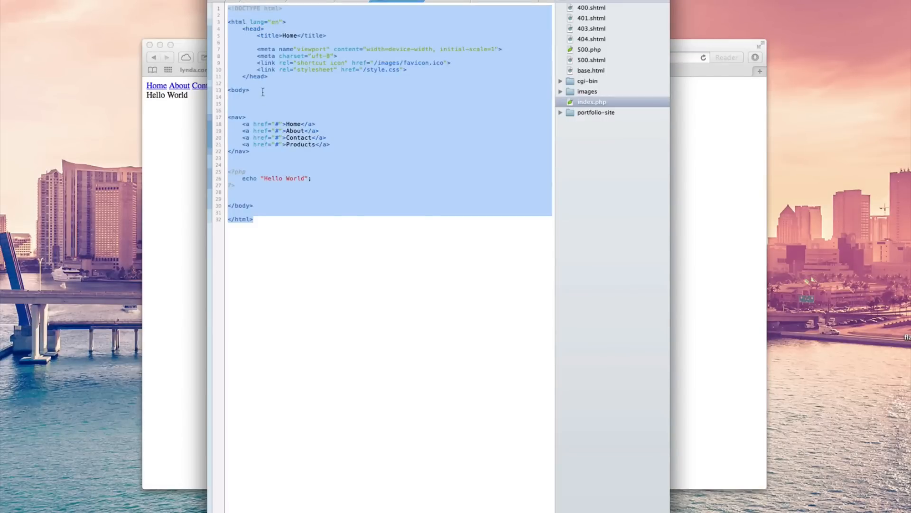
{"action": "left_click", "coordinate": [261, 91]}
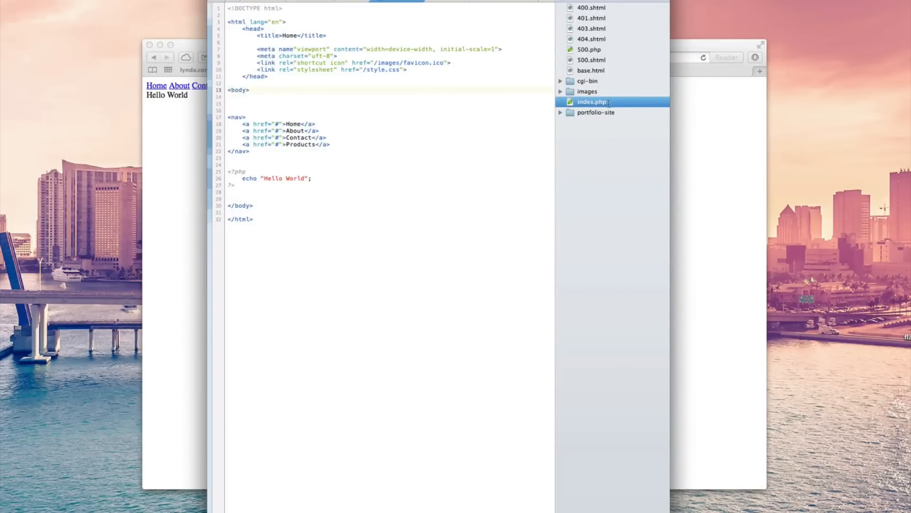
{"action": "mouse_move", "coordinate": [555, 141]}
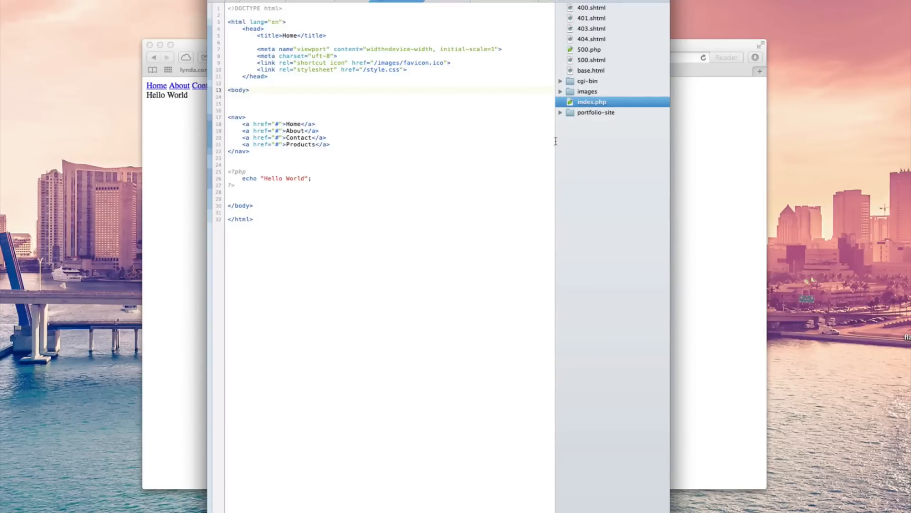
{"action": "mouse_move", "coordinate": [415, 173]}
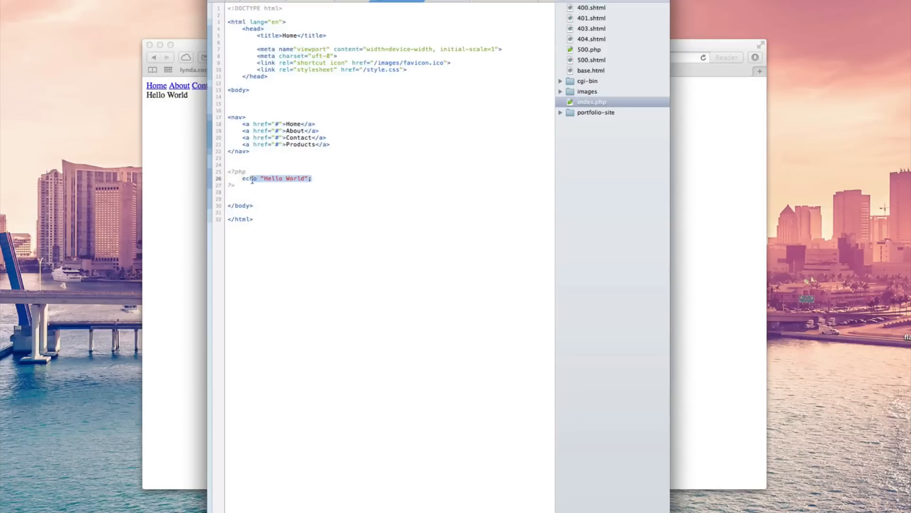
{"action": "left_click", "coordinate": [250, 178]}
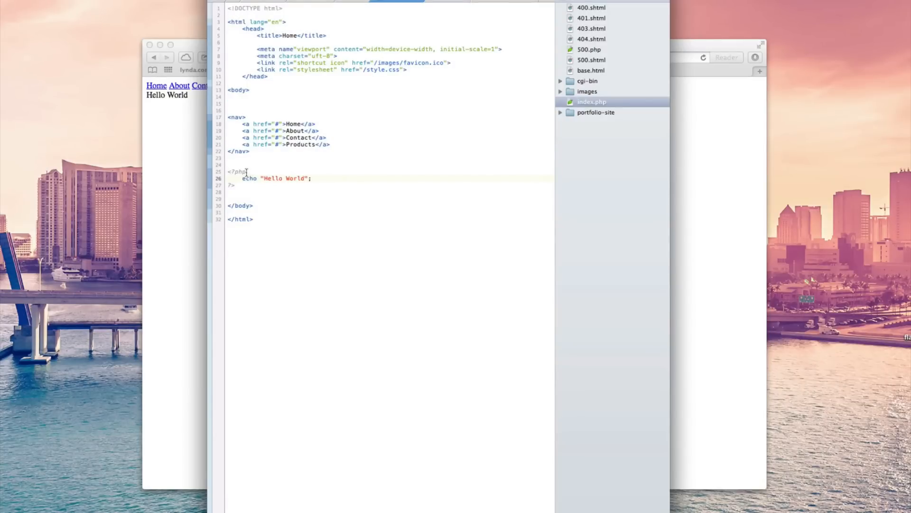
{"action": "key", "text": "Backspace"}
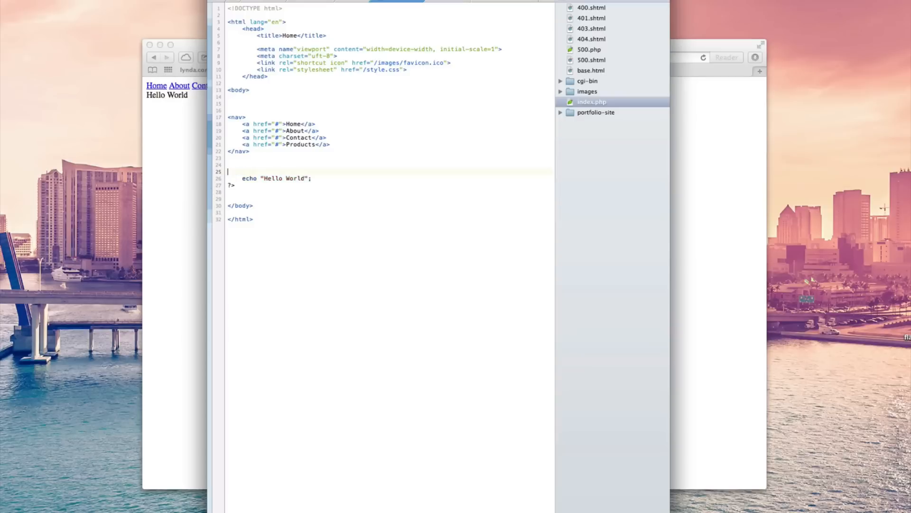